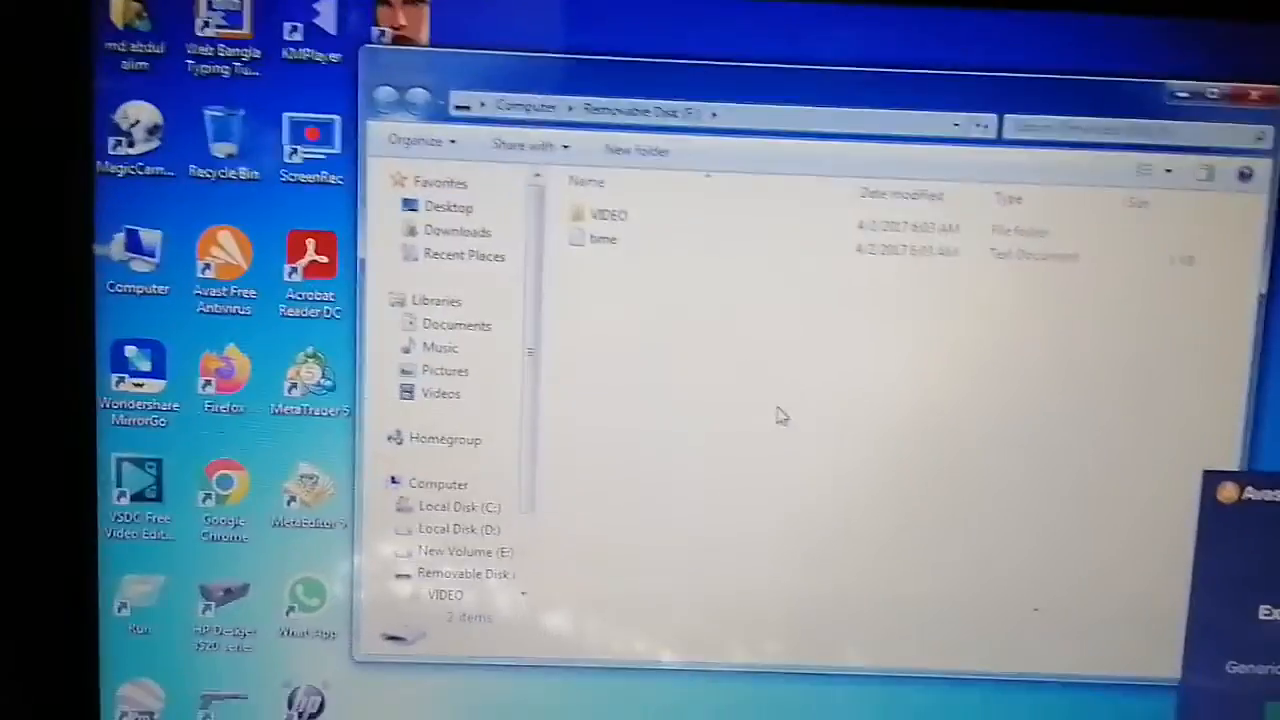
# Open the VIDEO folder on Removable Disk (F:) to list its recorded movie file
pyautogui.doubleClick(608, 214)
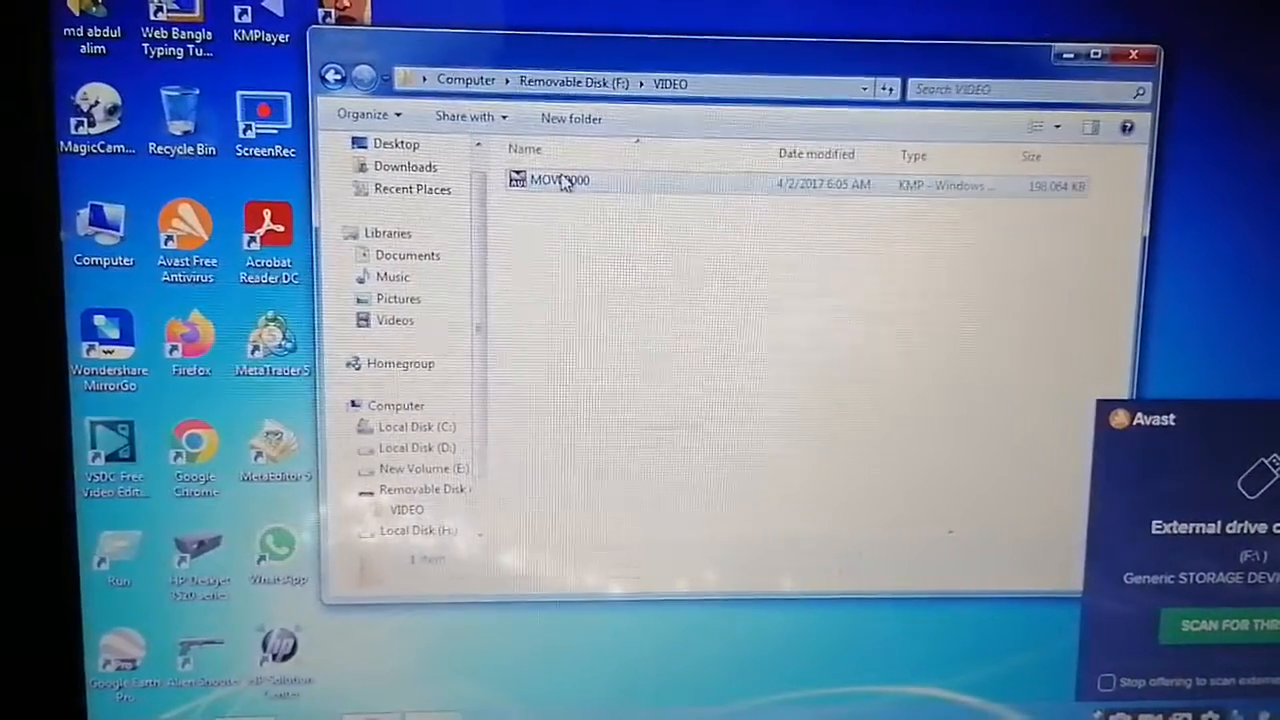
# Play the MOVI recording in KMPlayer with the 'New Version is Available' notice dismissed
pyautogui.click(560, 180)
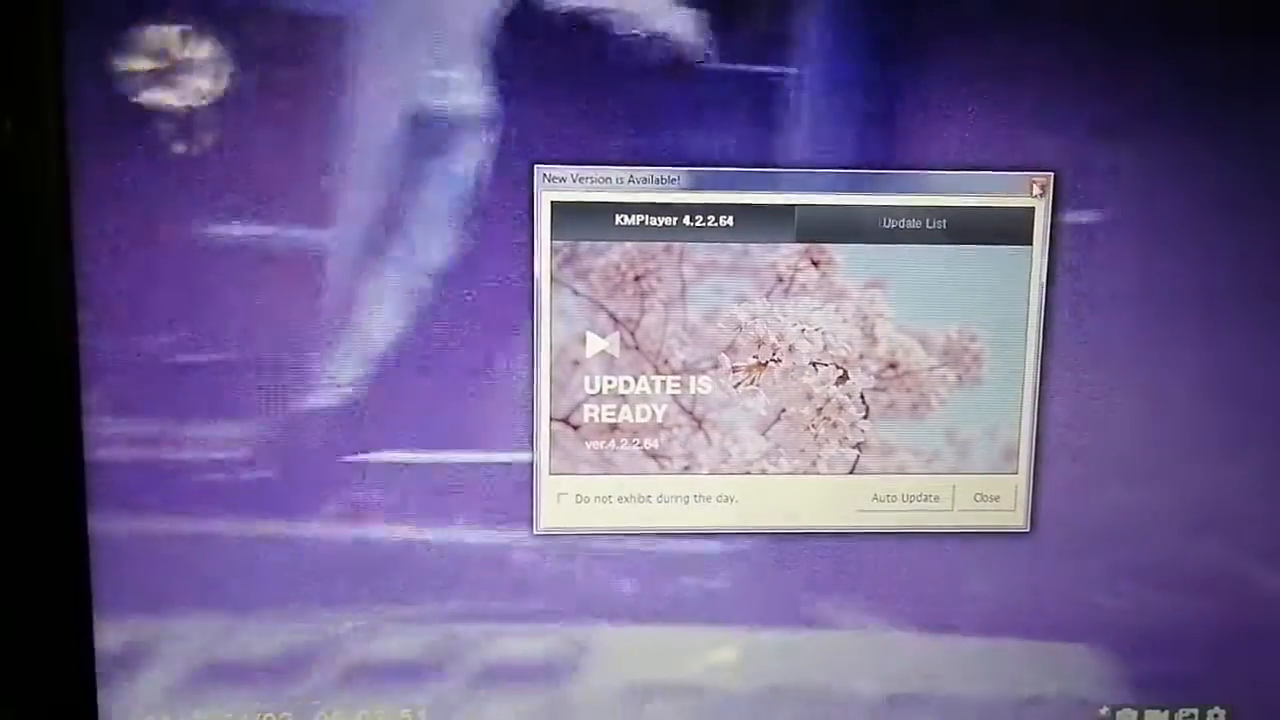
pyautogui.click(984, 496)
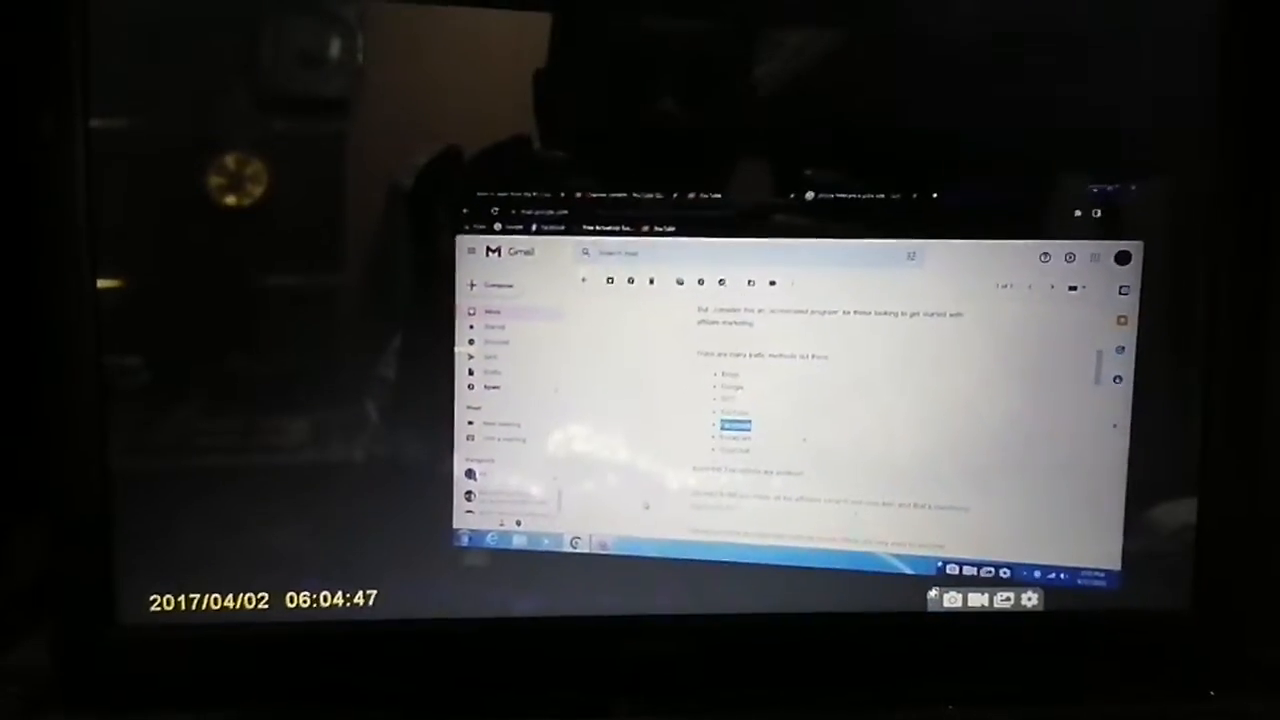